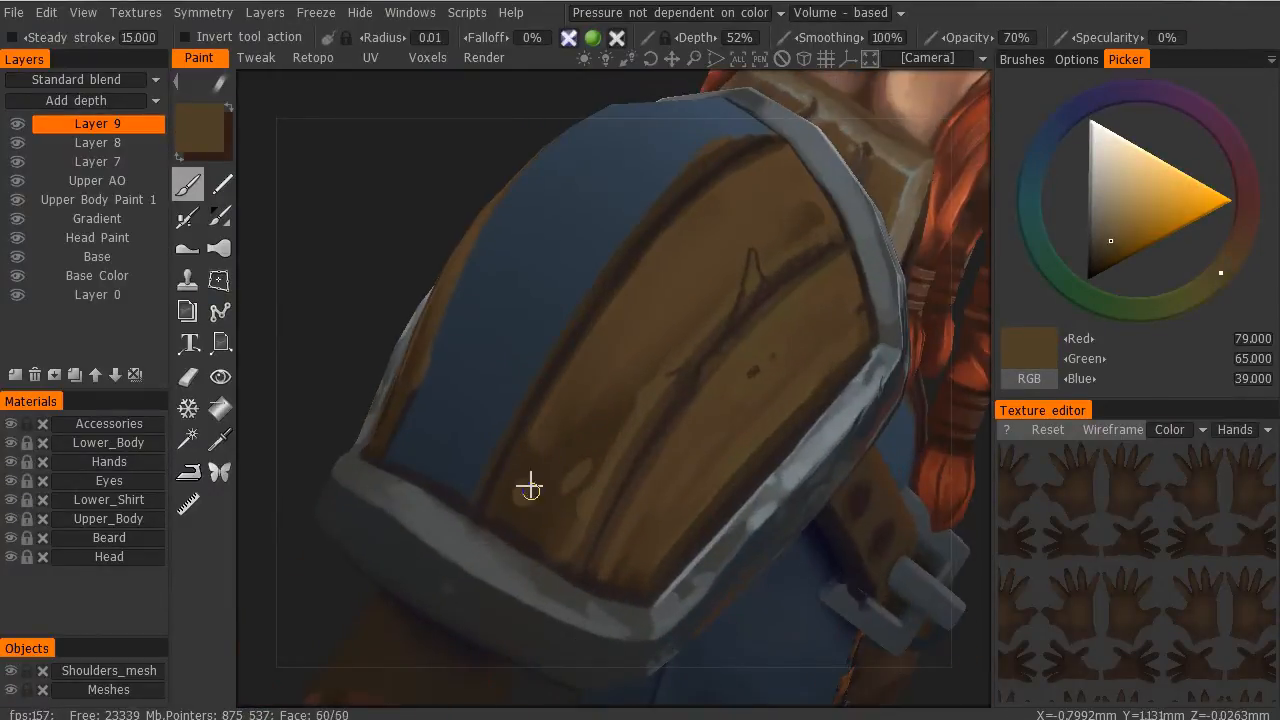
Step: Paint a light brown stroke across the shoulder armor's wooden plank on Layer 9
left_click_drag(530, 488, 665, 355)
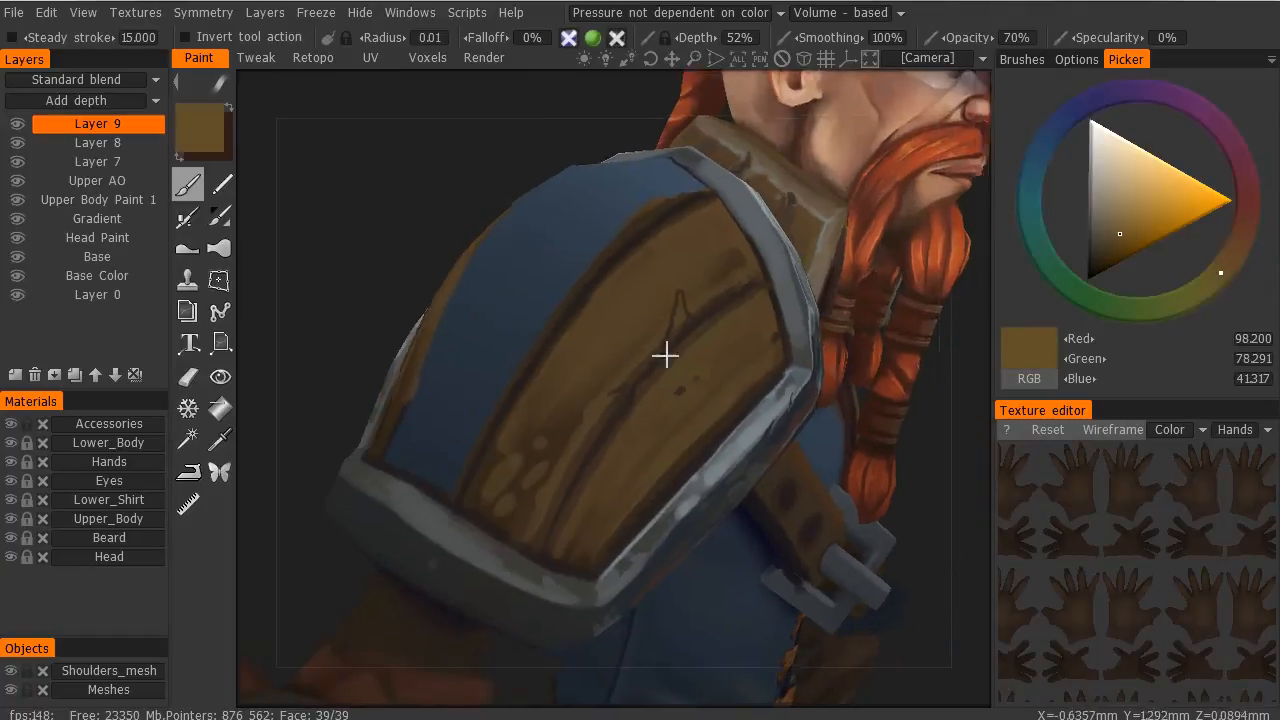